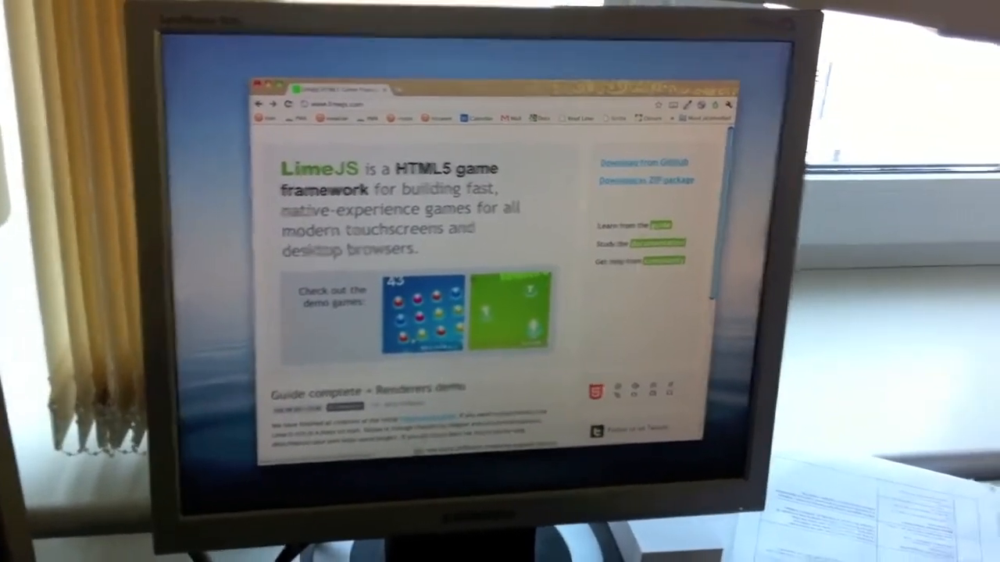
- Launch the Roundball demo from the LimeJS homepage, pick a play mode and a board size
left_click(513, 312)
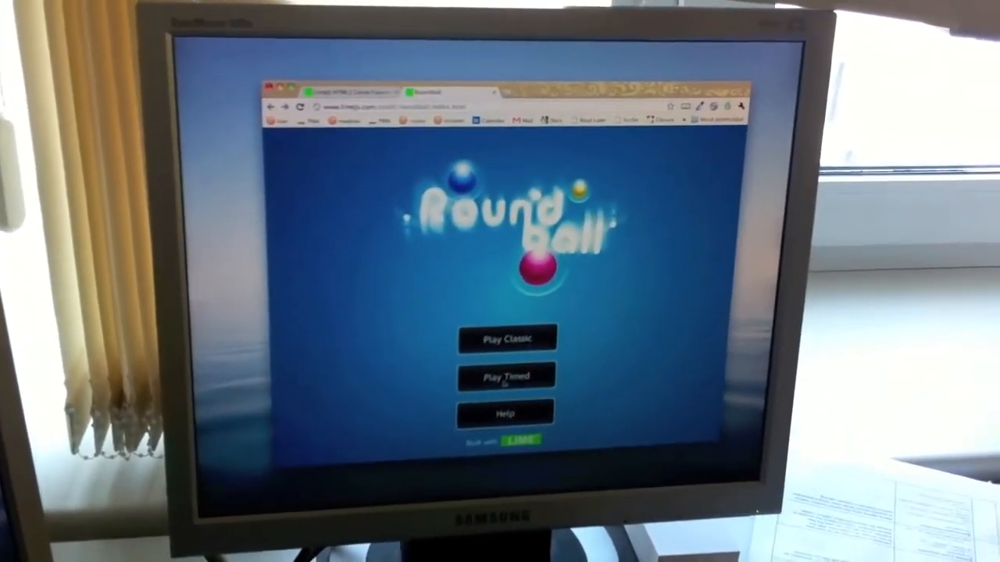
left_click(506, 338)
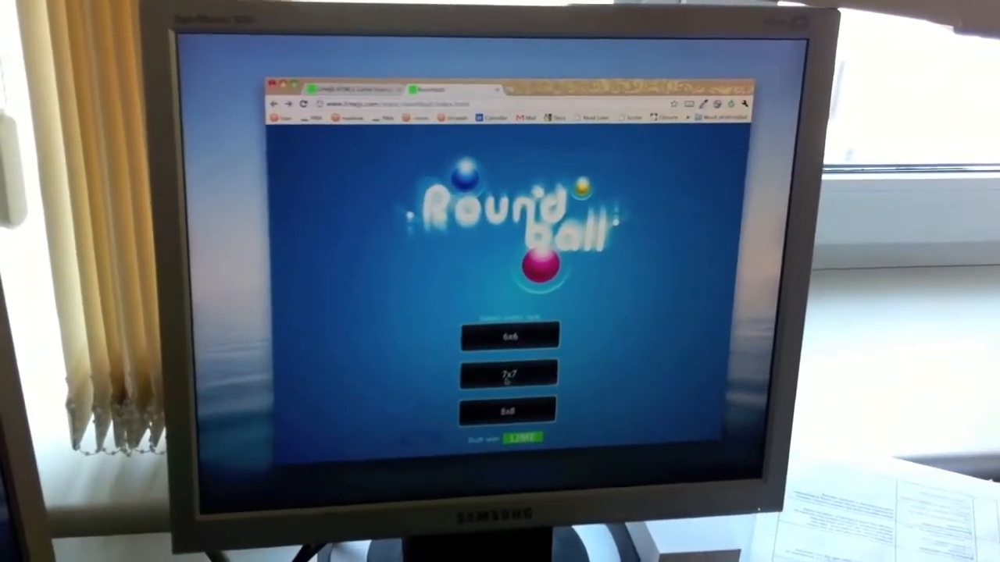
left_click(509, 372)
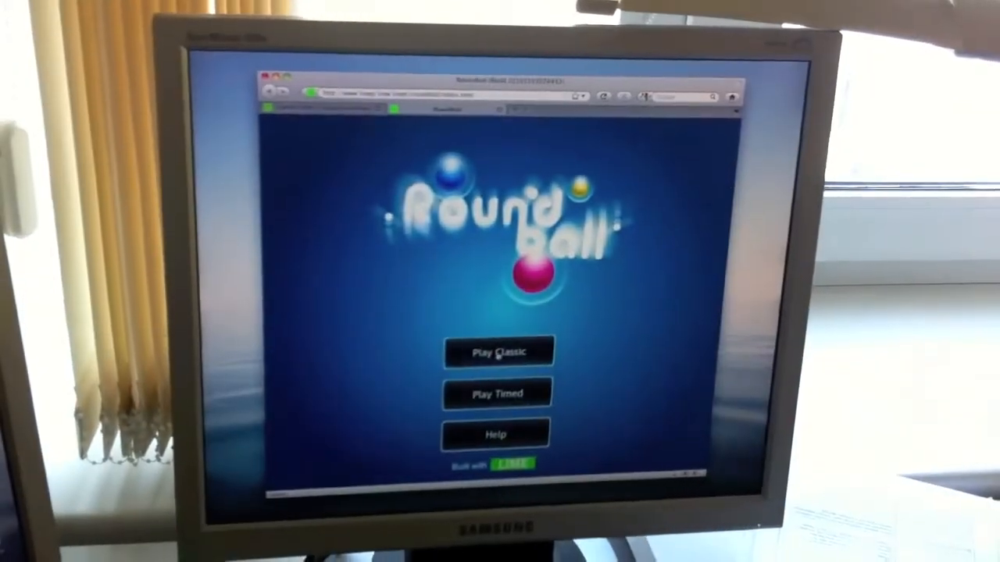
- Start a Play Classic game on the 6x6 board and make a matching move on the ball grid
left_click(497, 352)
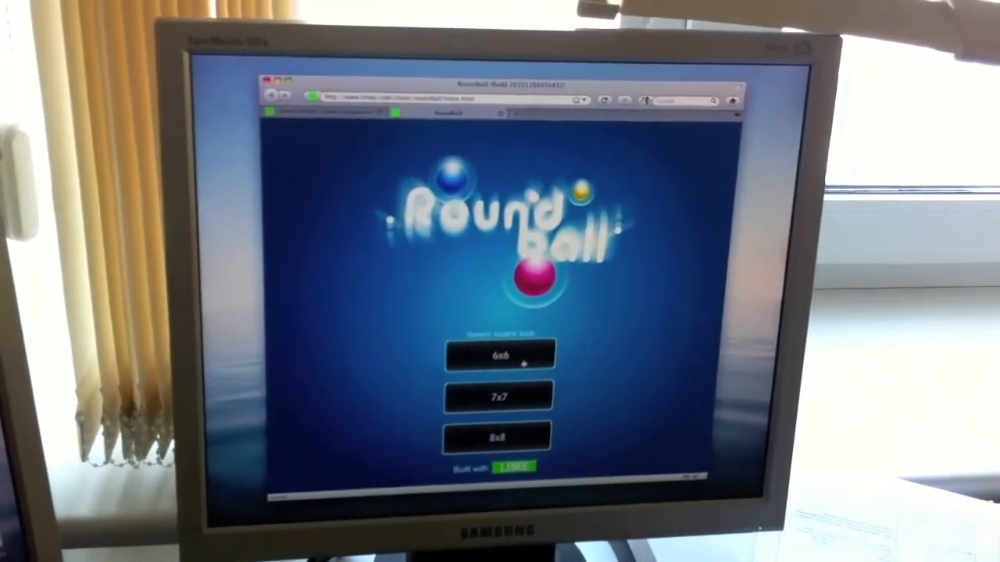
left_click(499, 357)
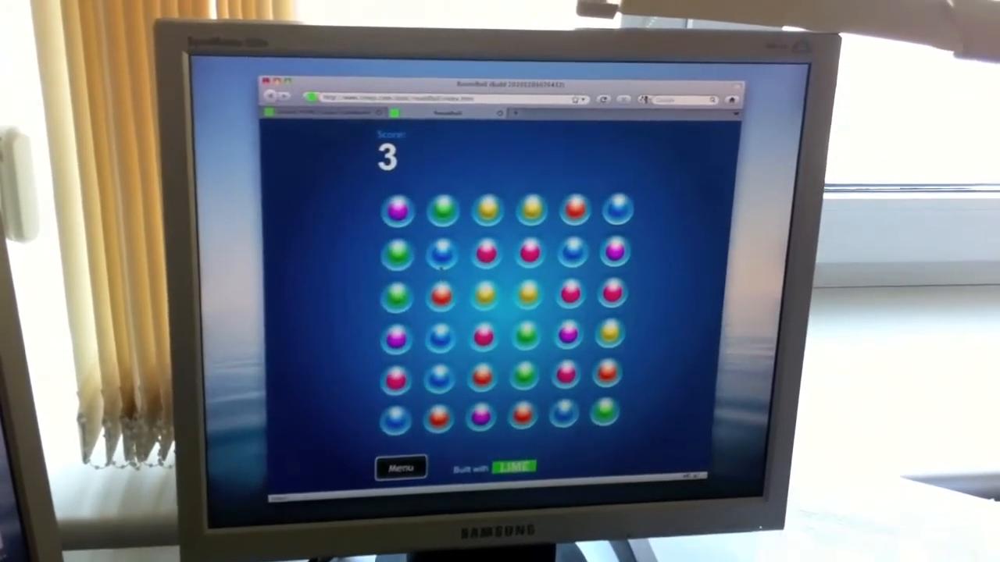
left_click(442, 256)
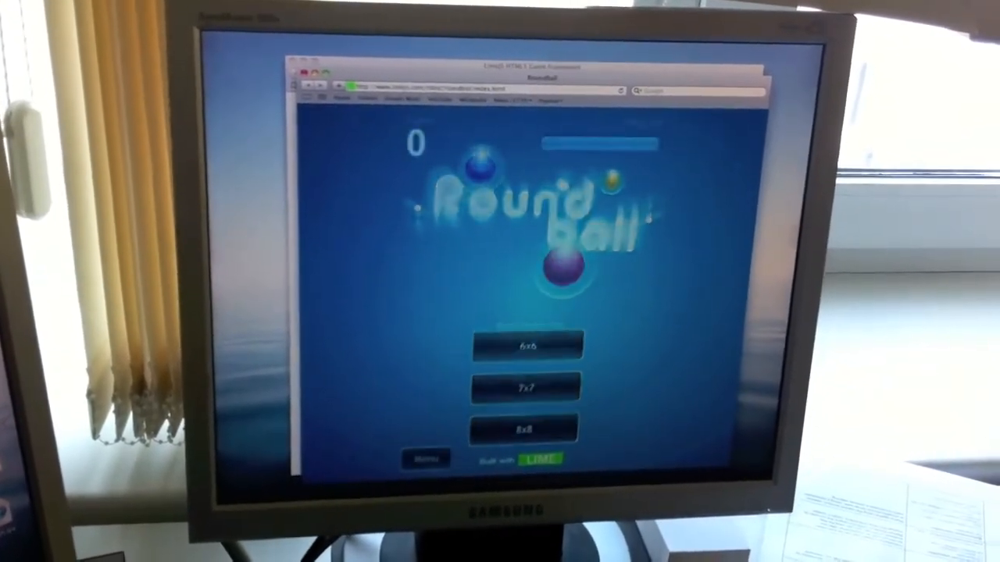
- Choose the 8x8 board to begin a Roundball game with the score at zero
left_click(523, 432)
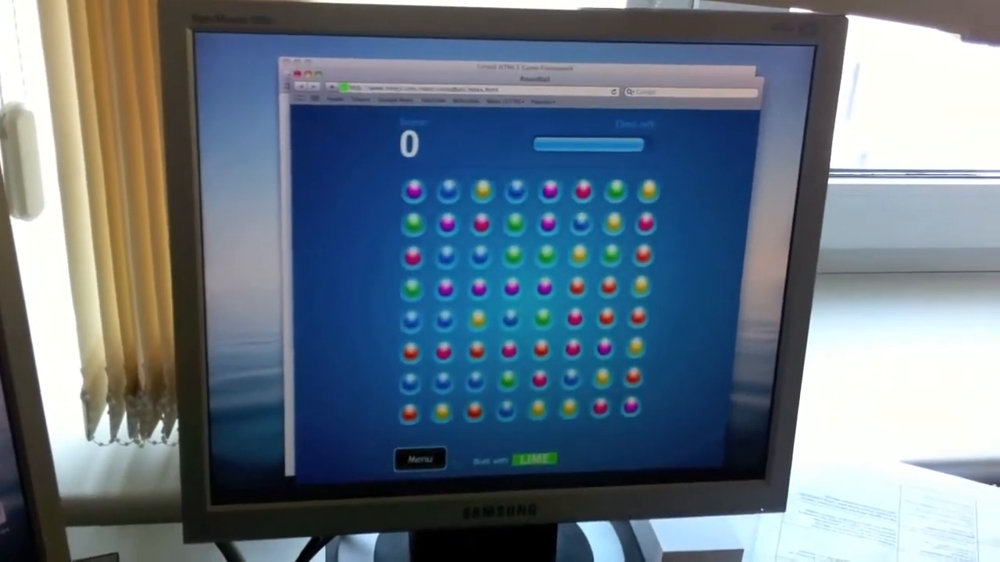